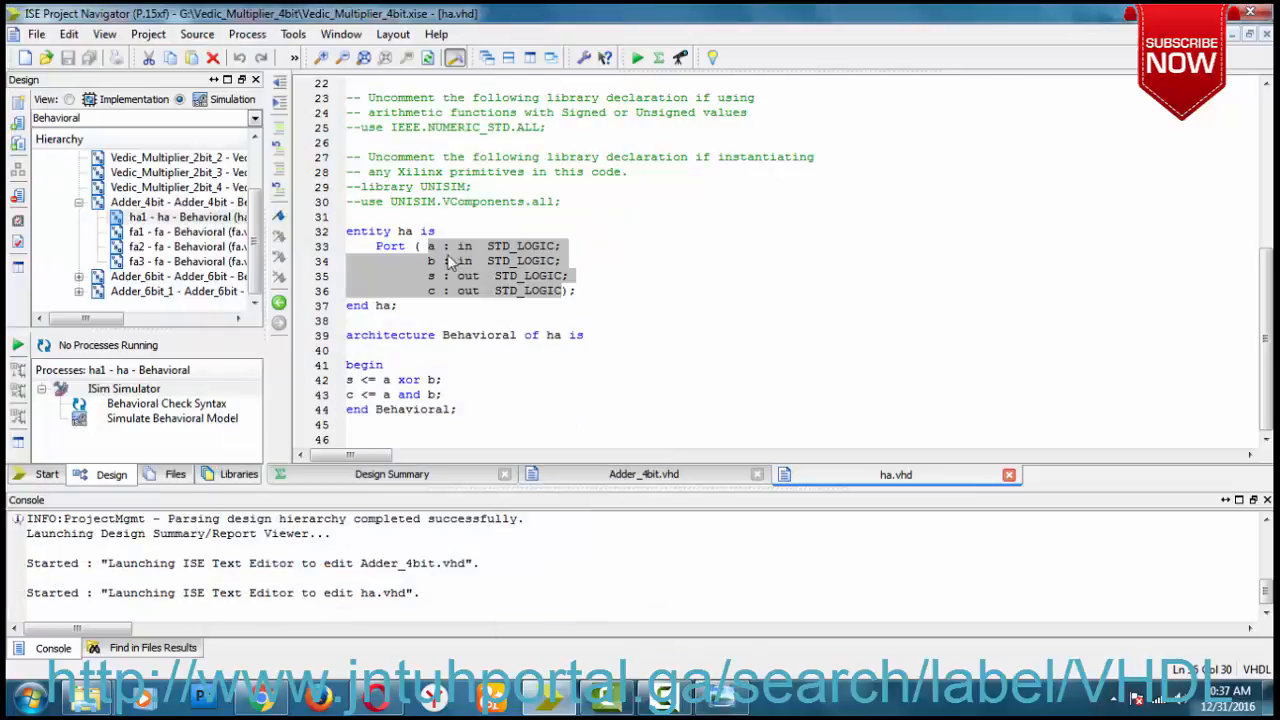
Step: Display the half adder XOR/AND circuit diagram beside the VHDL code for comparison
left_click(420, 380)
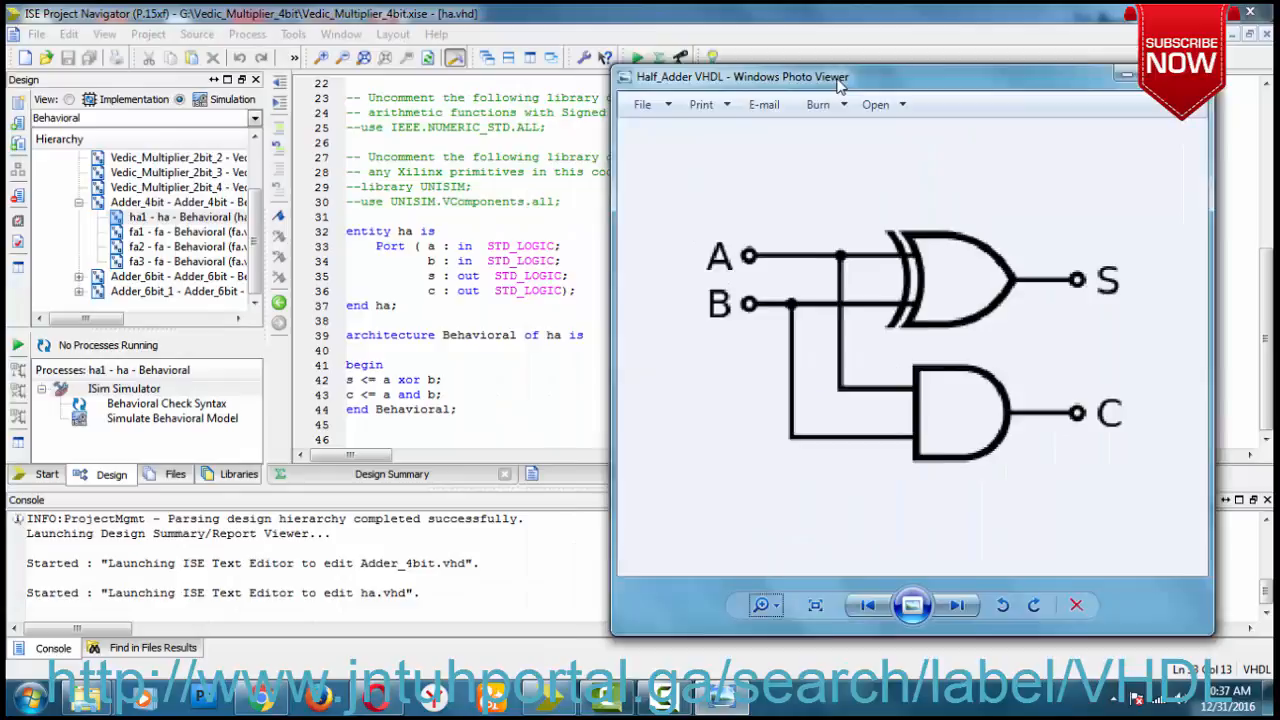
left_click_drag(840, 76, 840, 36)
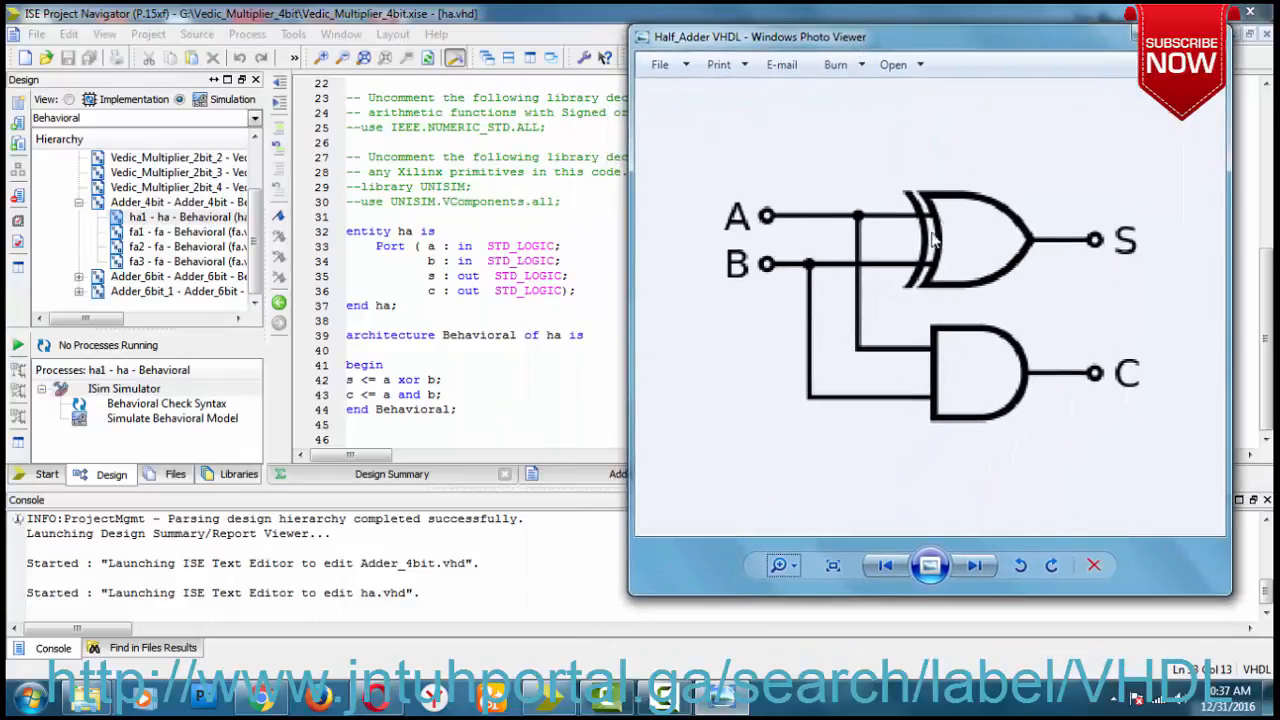
mouse_move(420, 400)
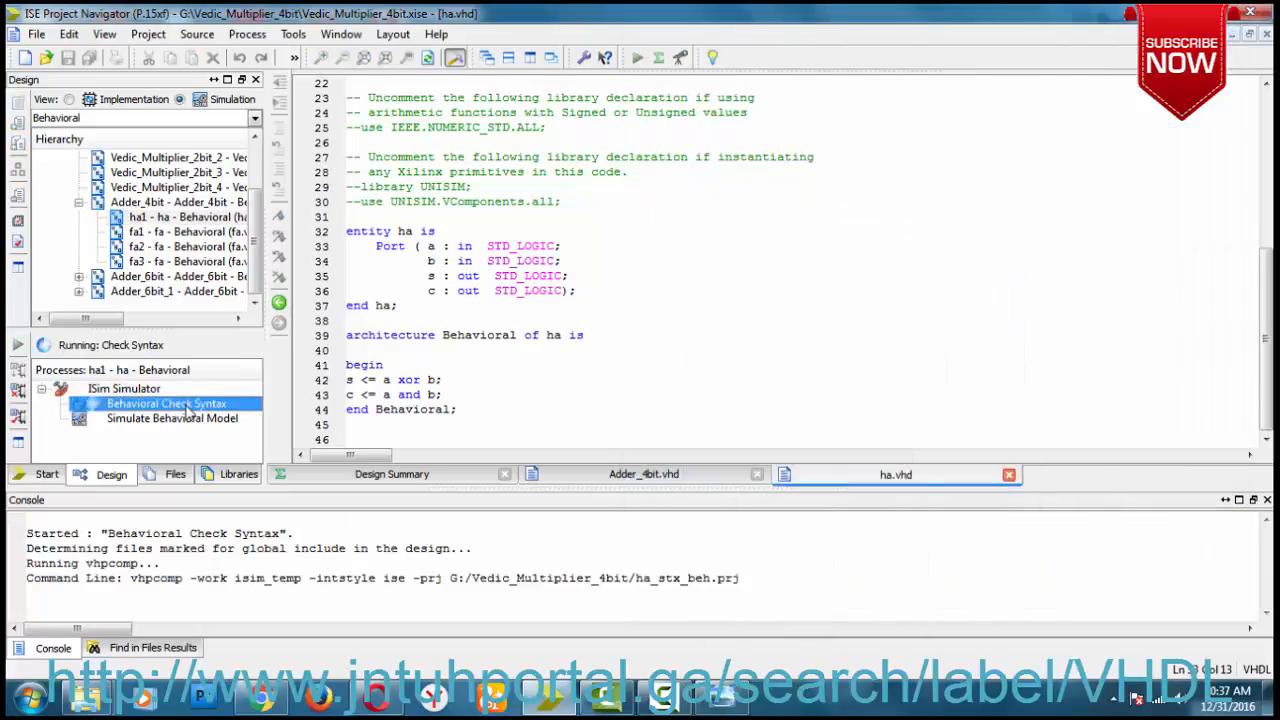
Step: Launch the half adder's behavioral simulation in ISim, showing a, b, s, c waveforms
double_click(172, 418)
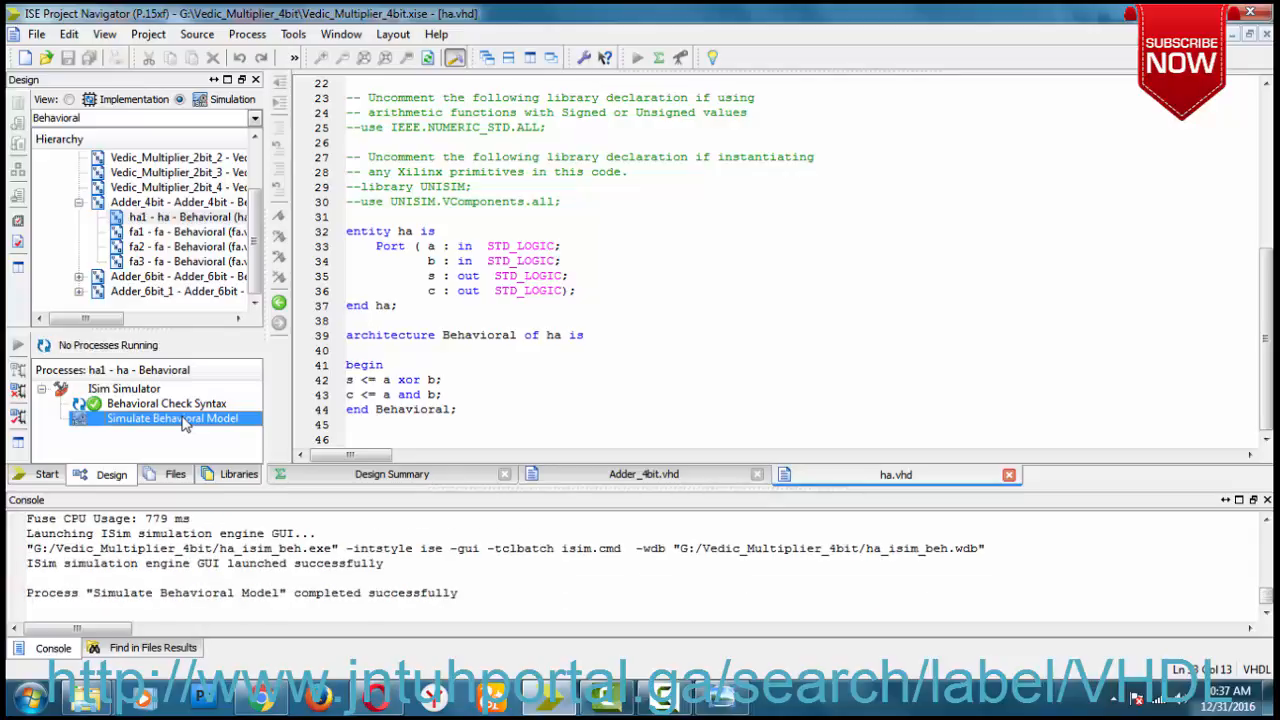
double_click(172, 418)
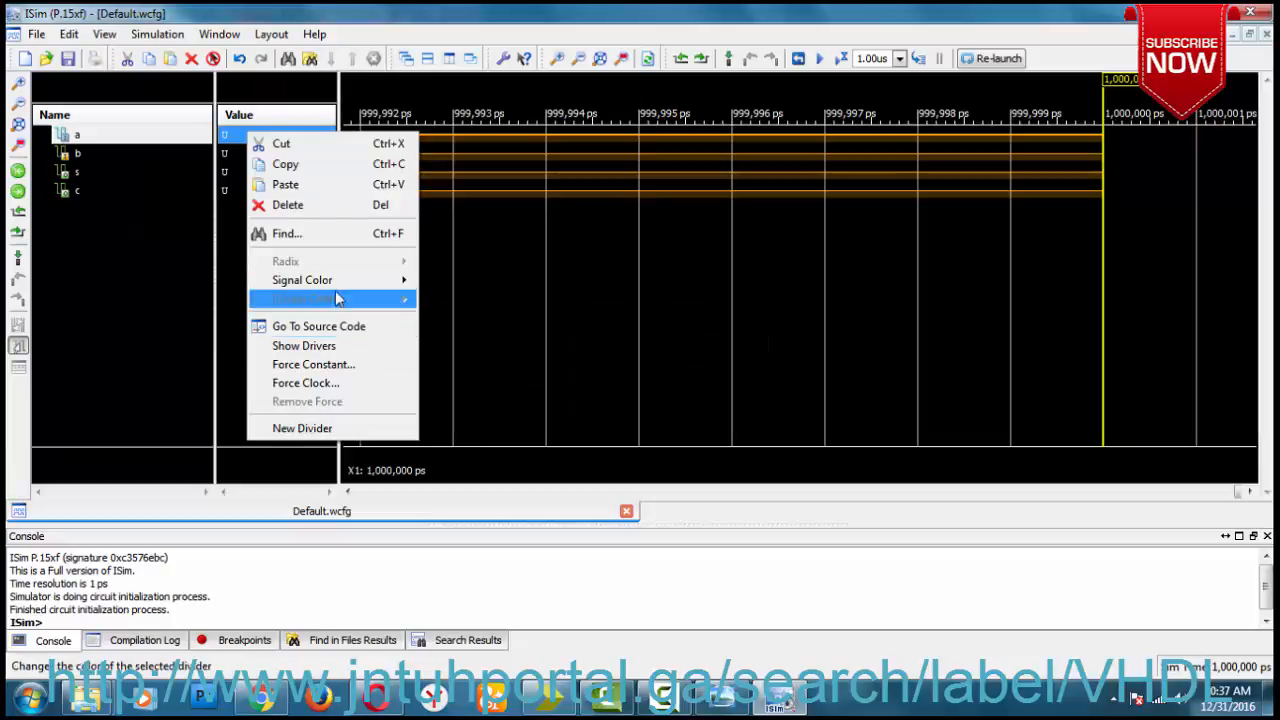
Step: Force inputs a and b to binary constants (b to 1) and run the simulation another time step
left_click(312, 364)
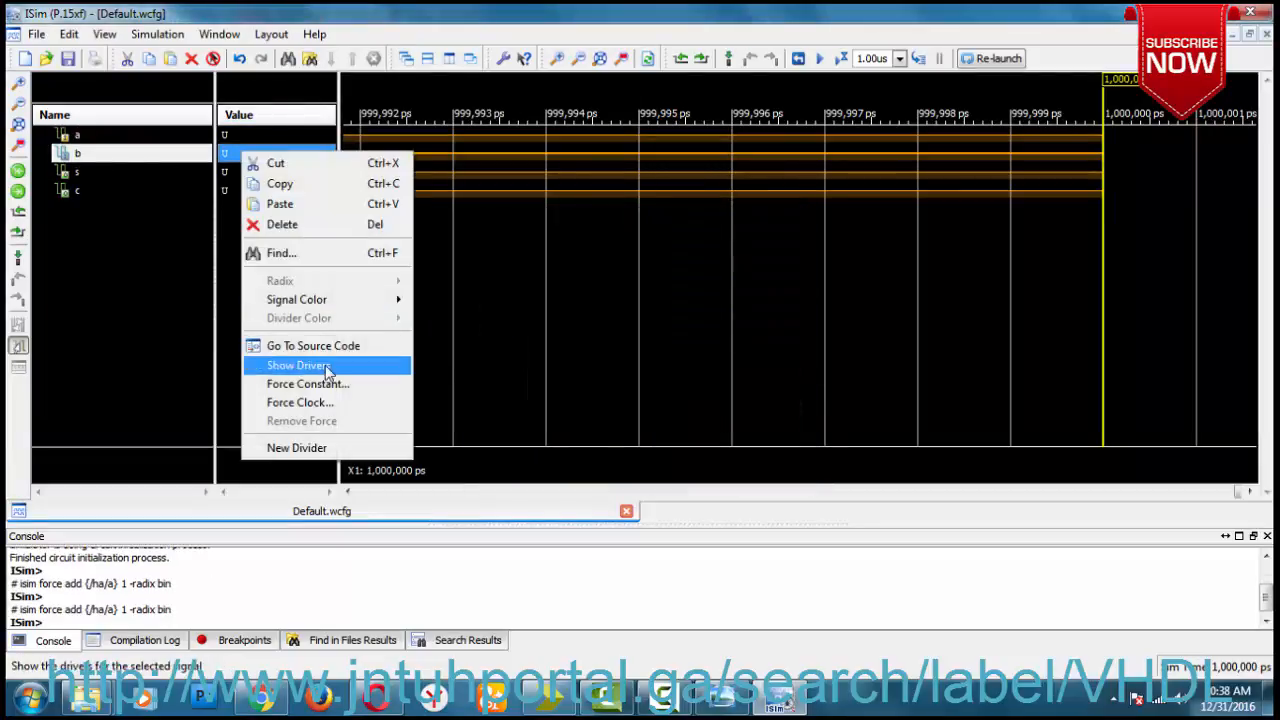
left_click(308, 384)
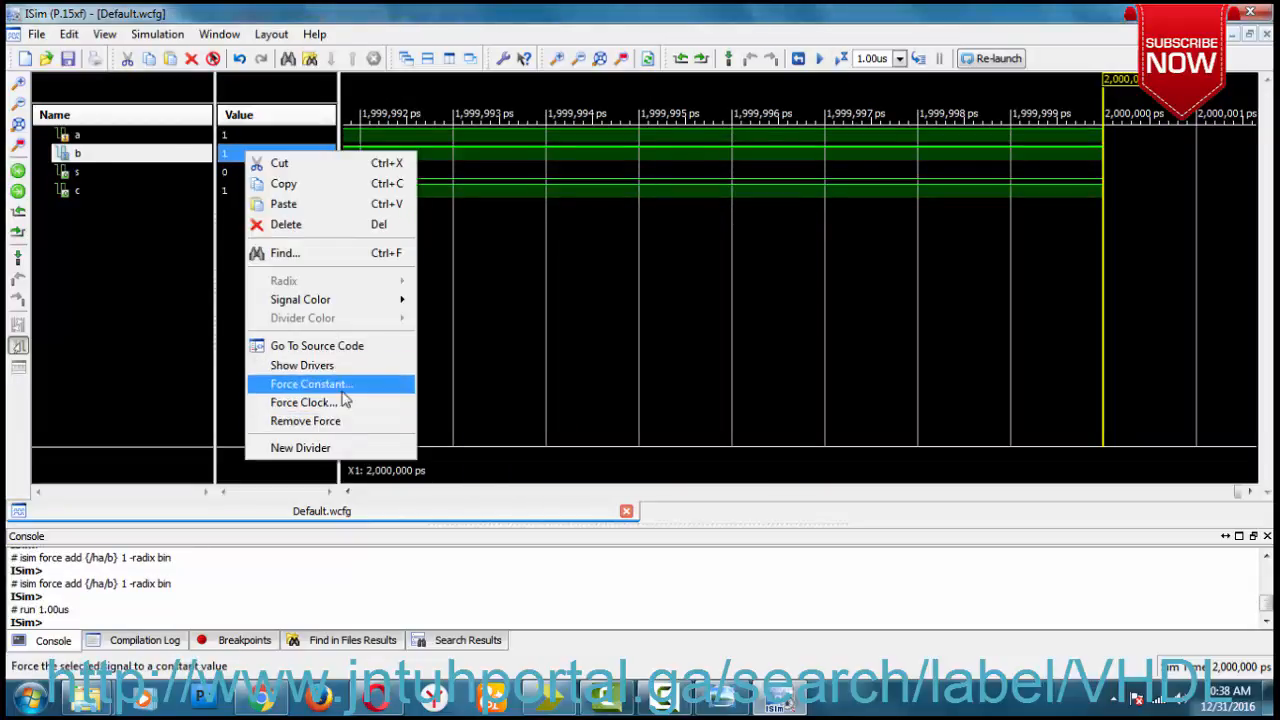
left_click(312, 384)
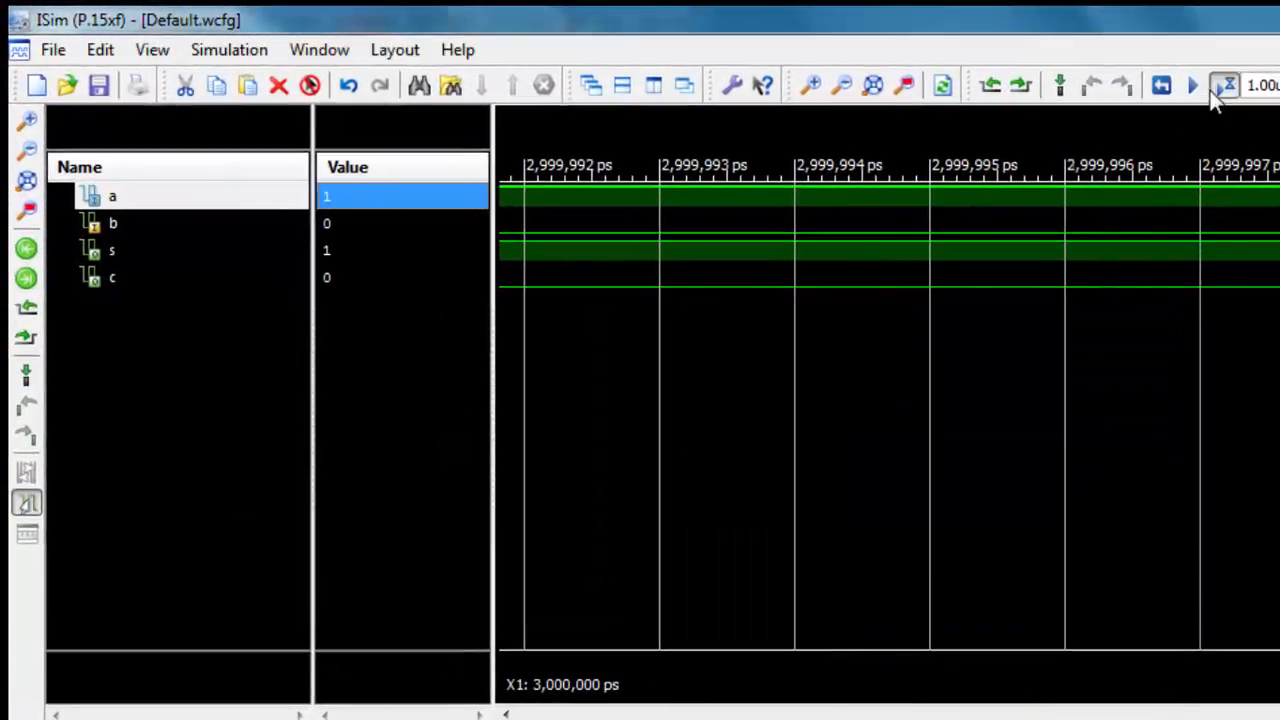
right_click(400, 198)
type("1")
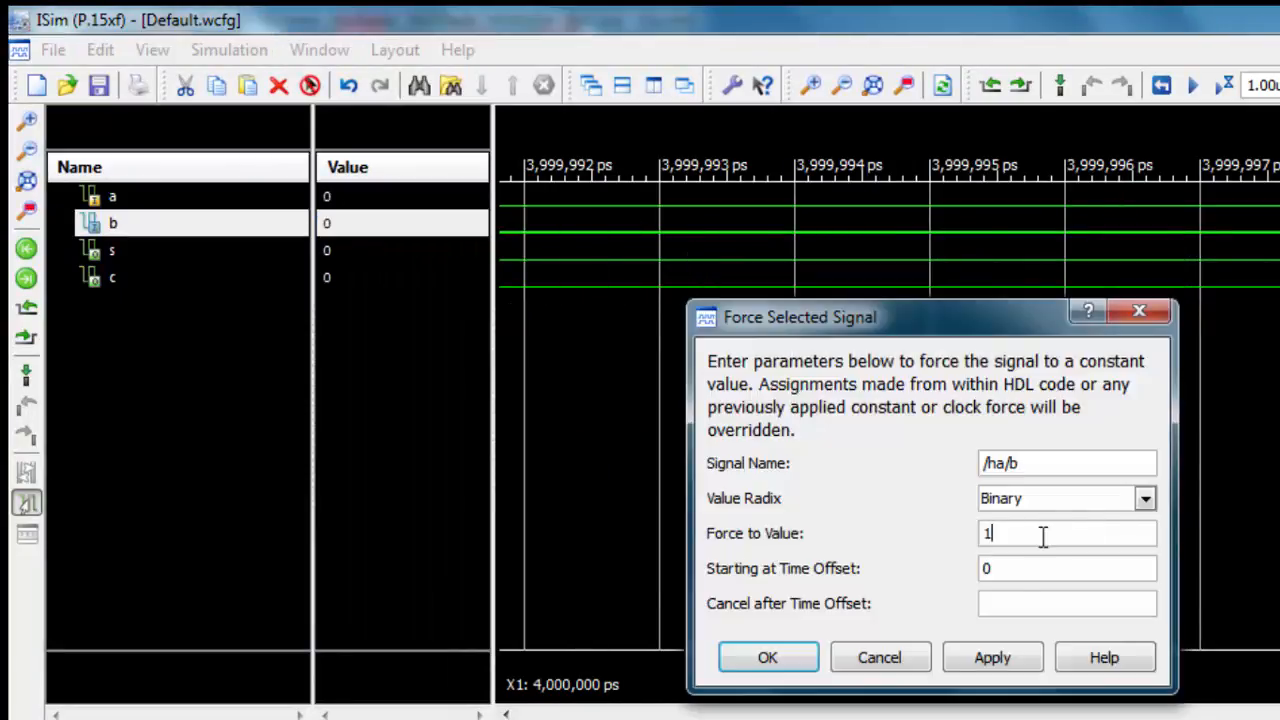
left_click(768, 656)
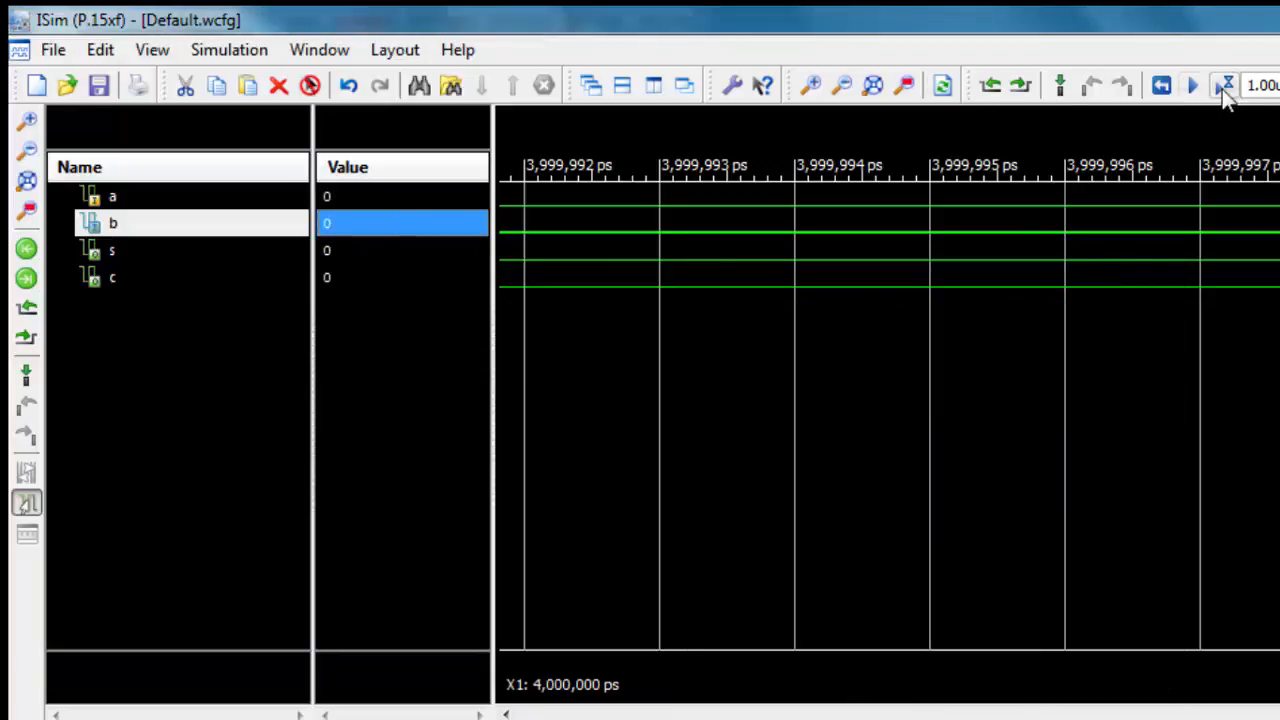
left_click(842, 84)
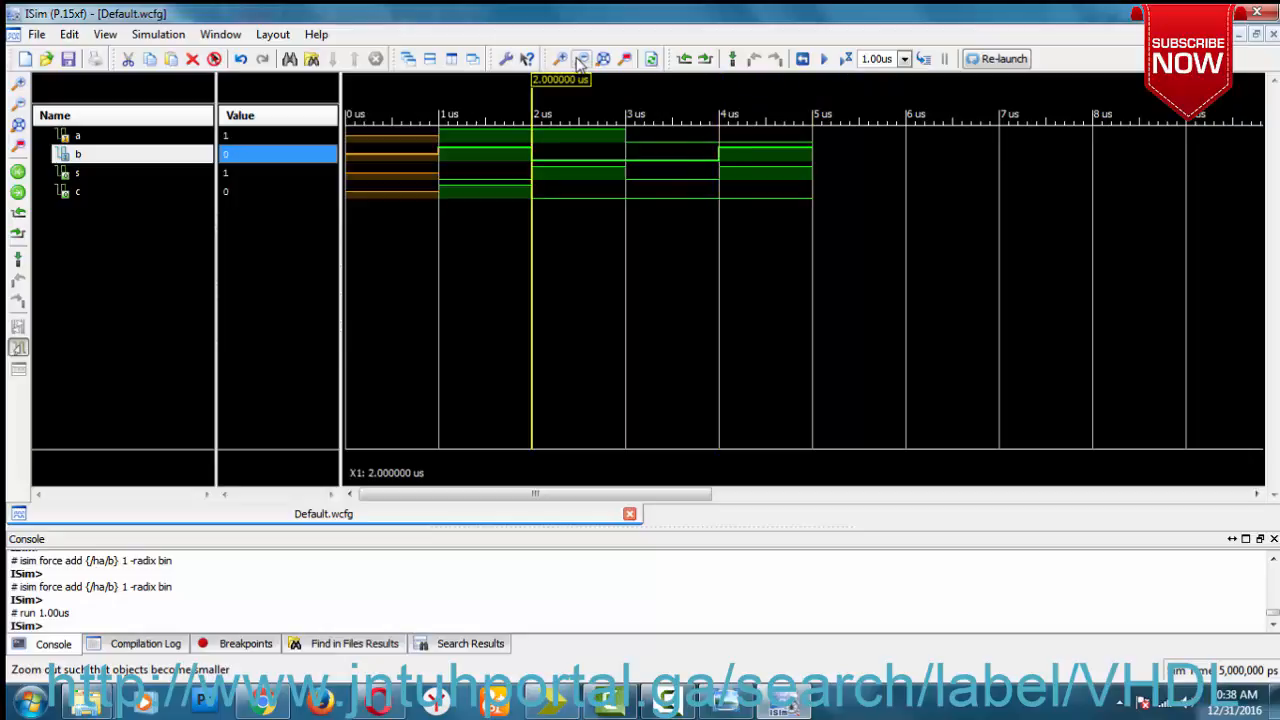
Step: Place the time marker near 3.5 µs to read the a, b, s, c values there
left_click(678, 150)
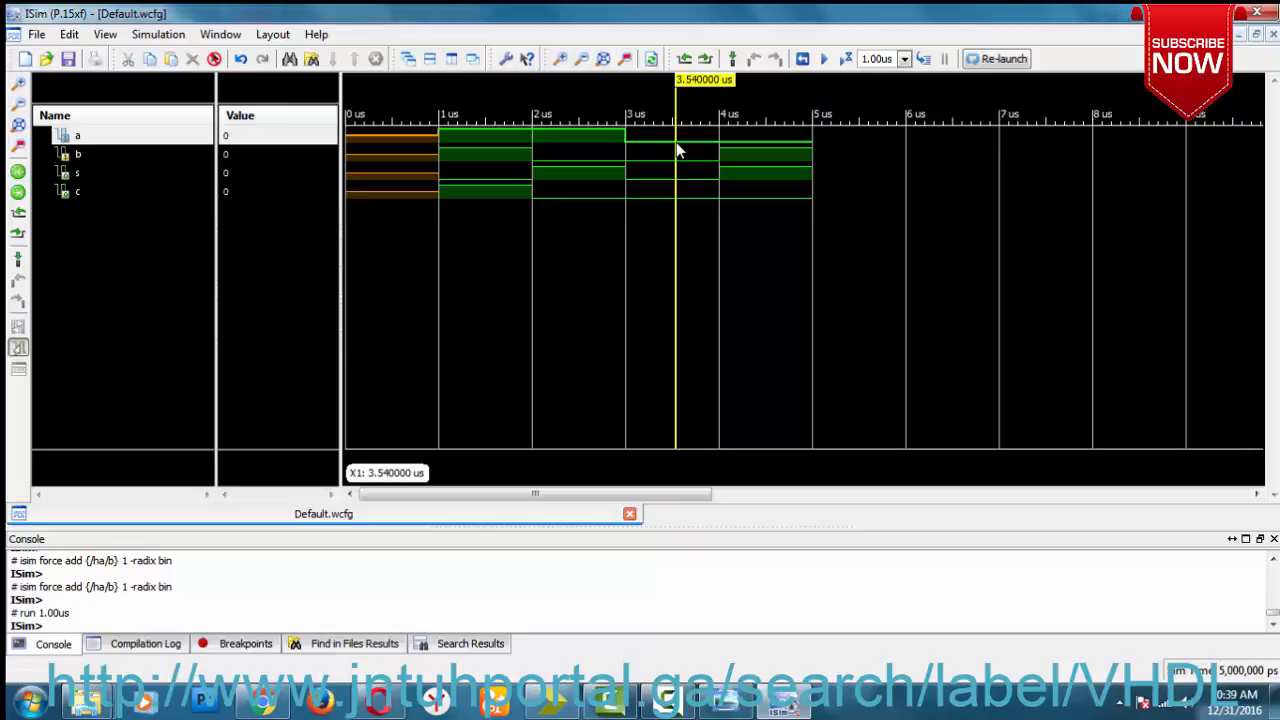